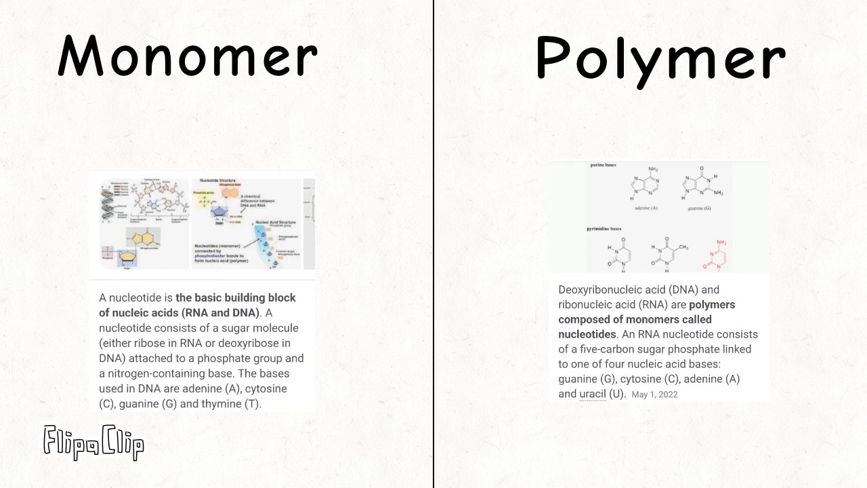
pyautogui.write('[supported by phosphates]')
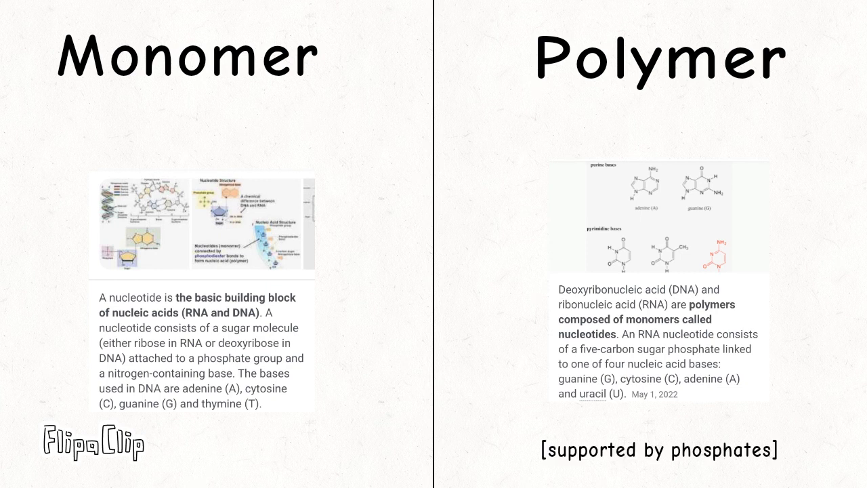